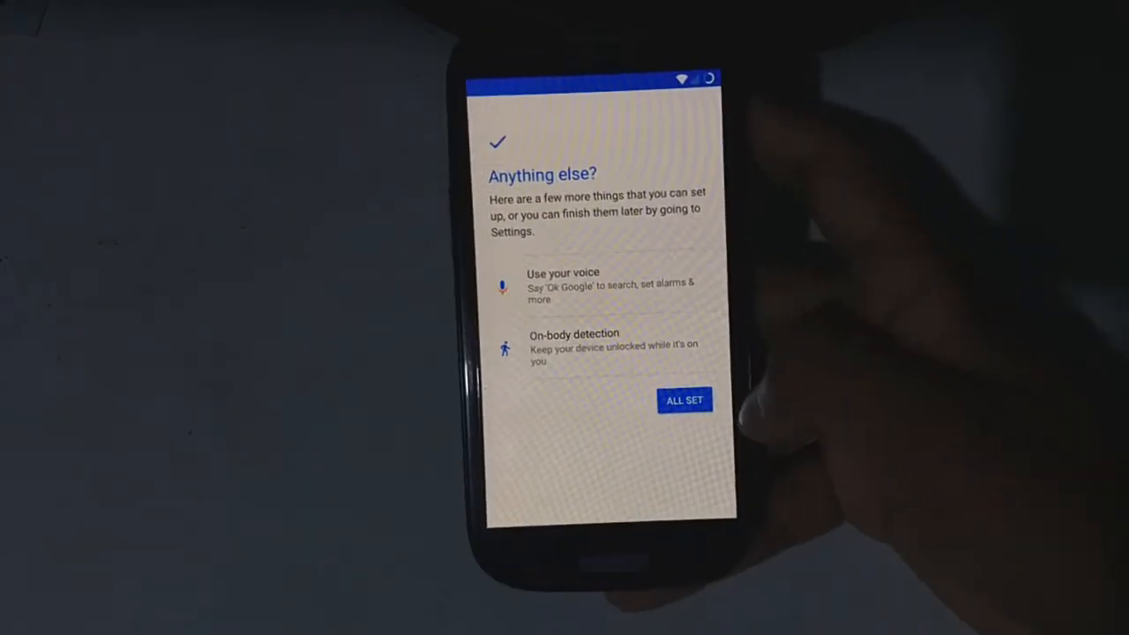
# - Confirm ALL SET and continue past the LineageOS features page to finish setup
pyautogui.click(684, 400)
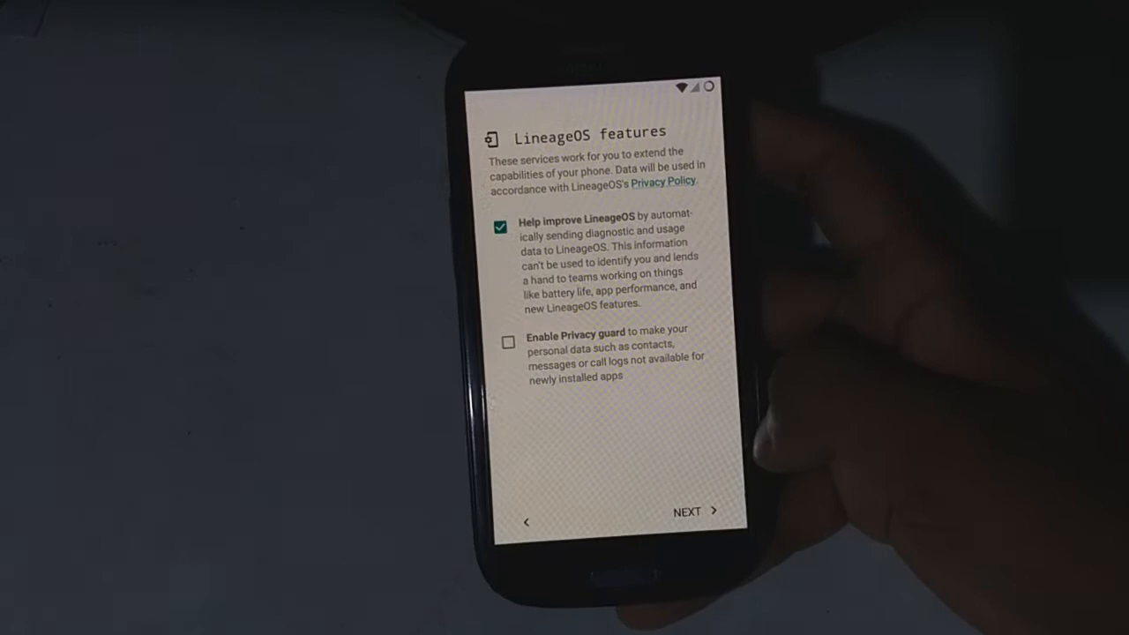
pyautogui.click(500, 227)
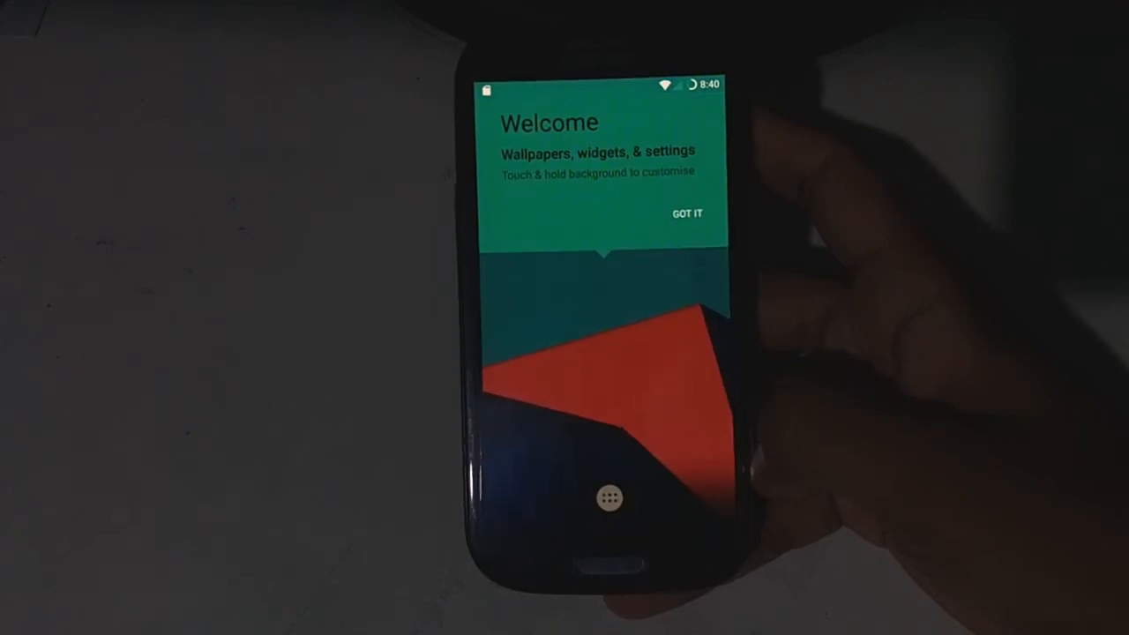
# - Dismiss the home screen welcome tip with GOT IT
pyautogui.click(686, 213)
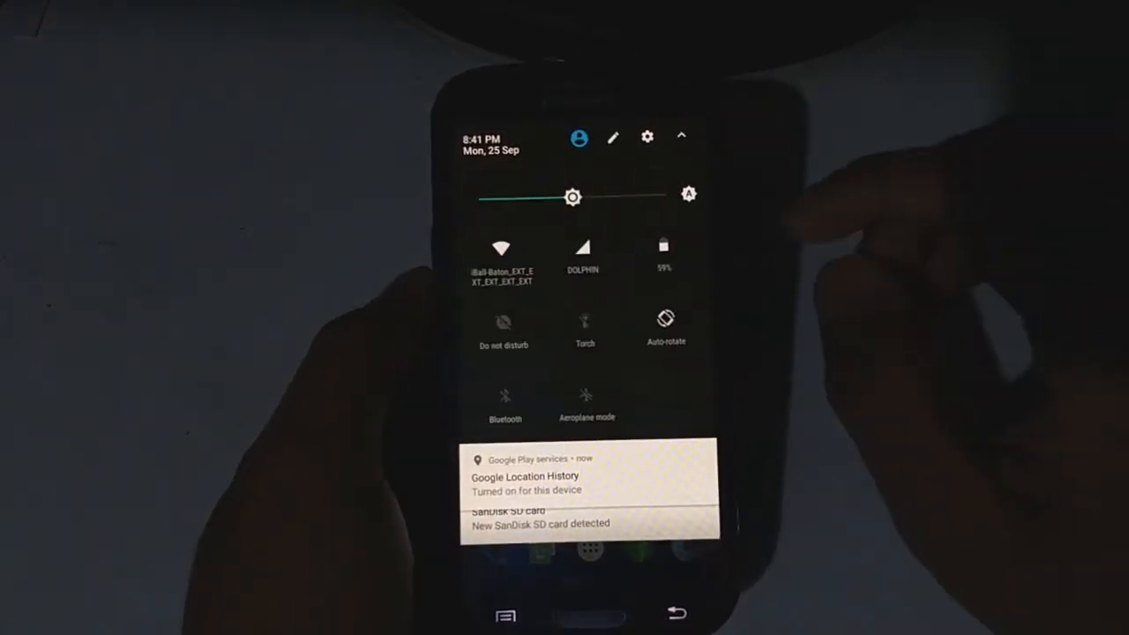
# - Reach About phone showing GT-I9300, Android 7.1.2, LineageOS 14.1-20170913-NIGHTLY-i9300
pyautogui.click(647, 137)
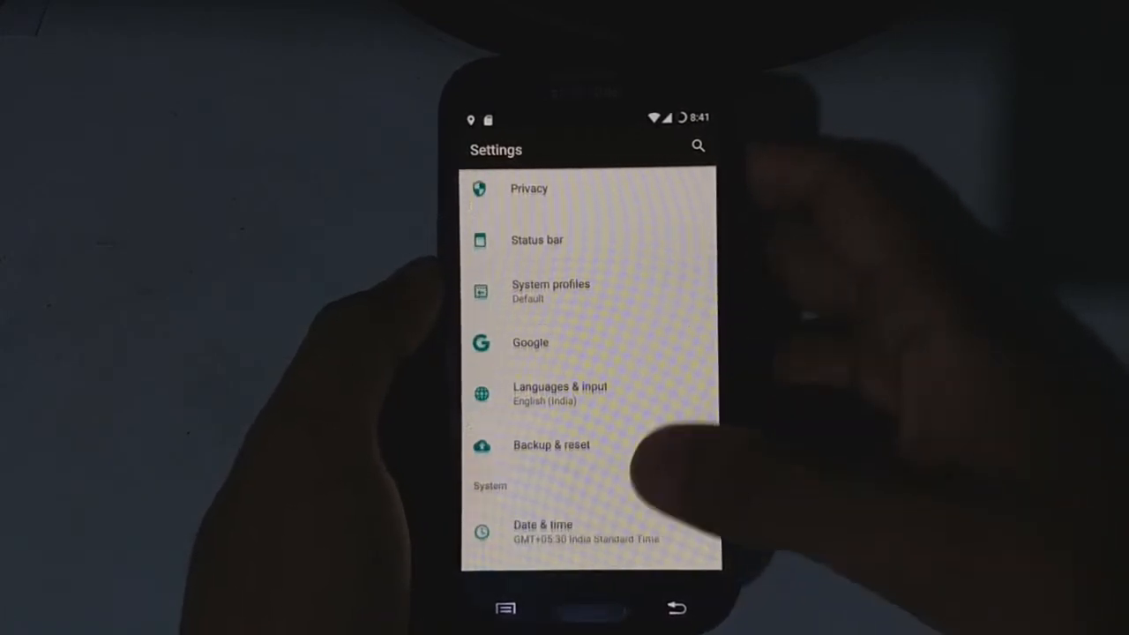
pyautogui.scroll(3)
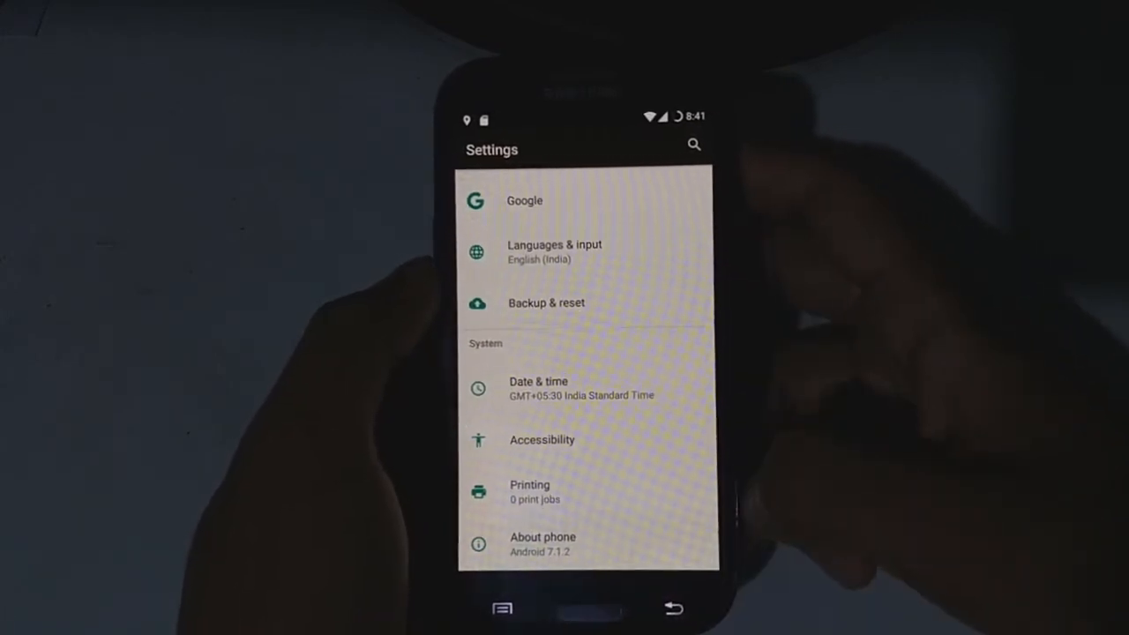
pyautogui.click(542, 536)
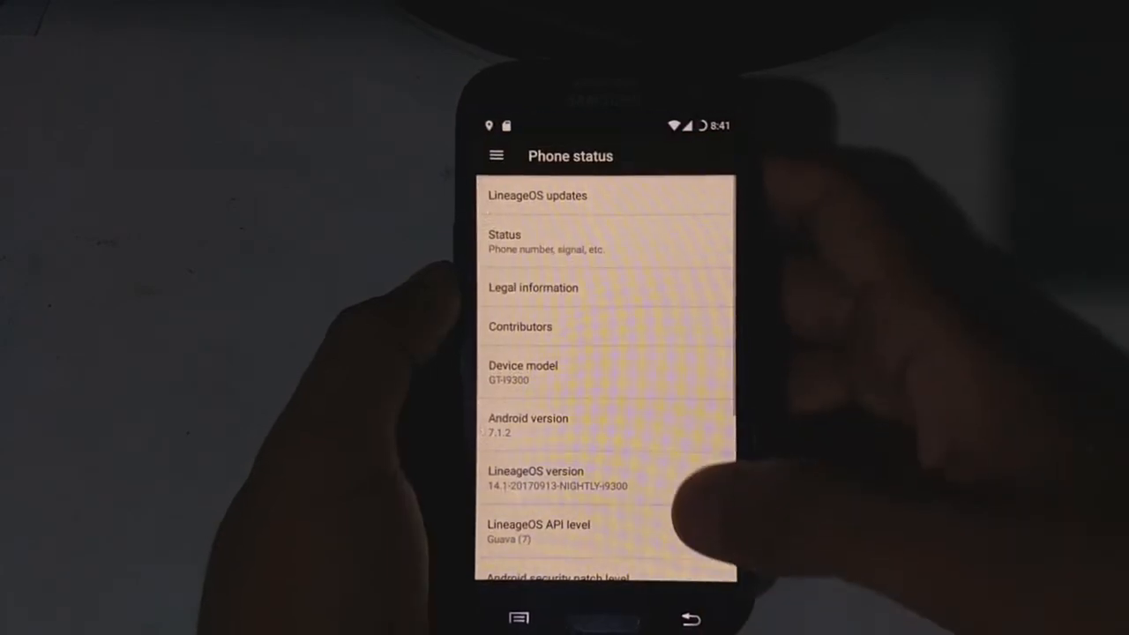
pyautogui.scroll(3)
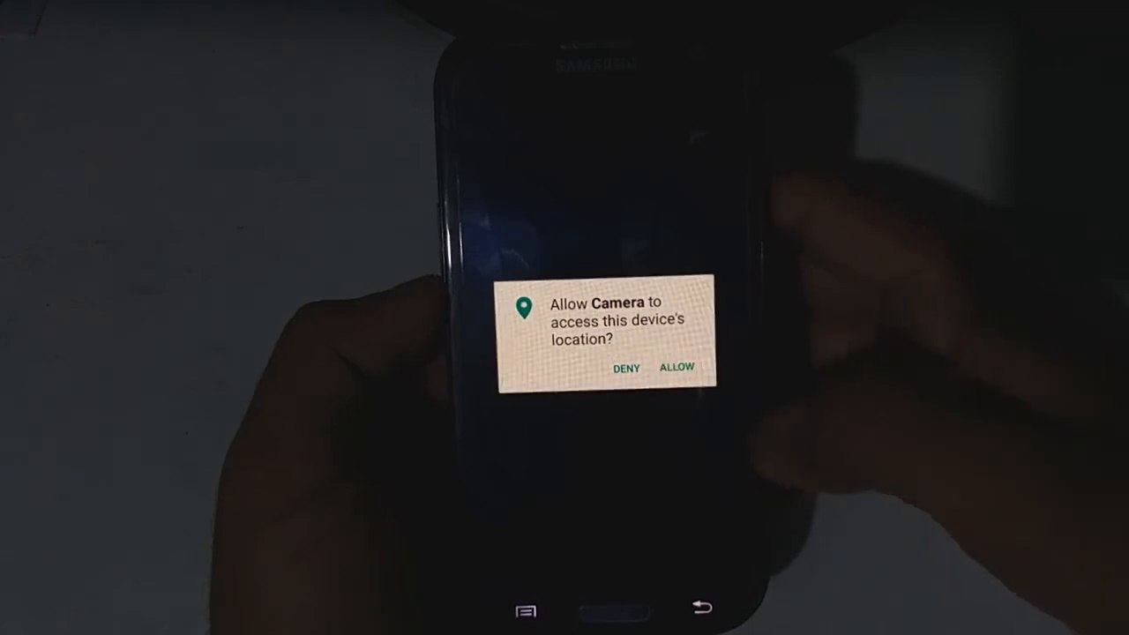
# - Allow the Camera app to use the device's location
pyautogui.click(676, 368)
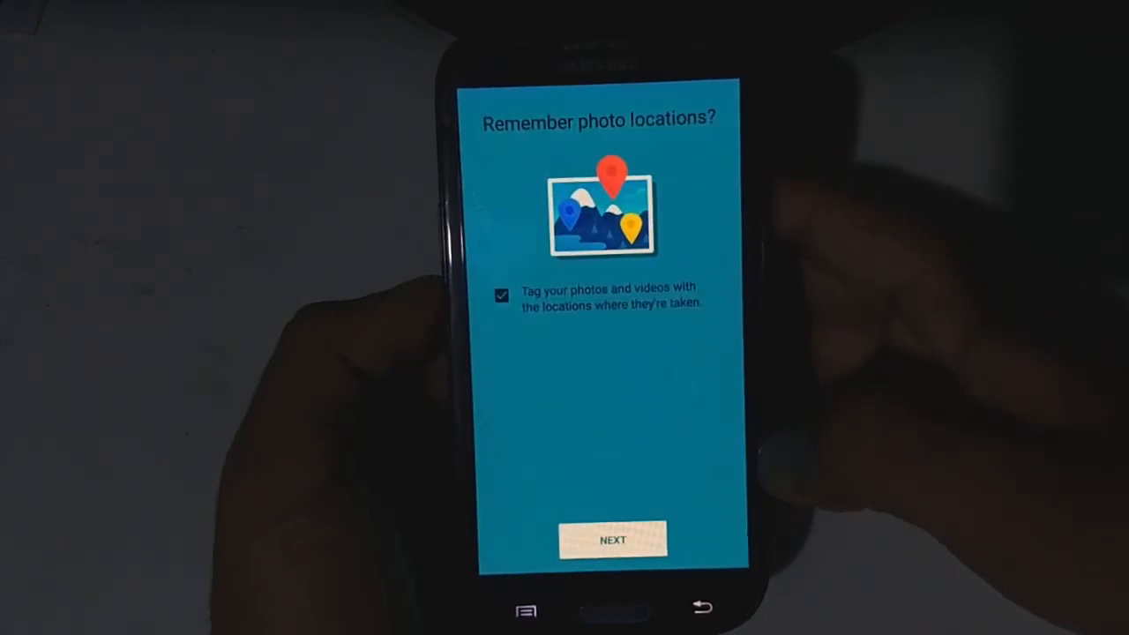